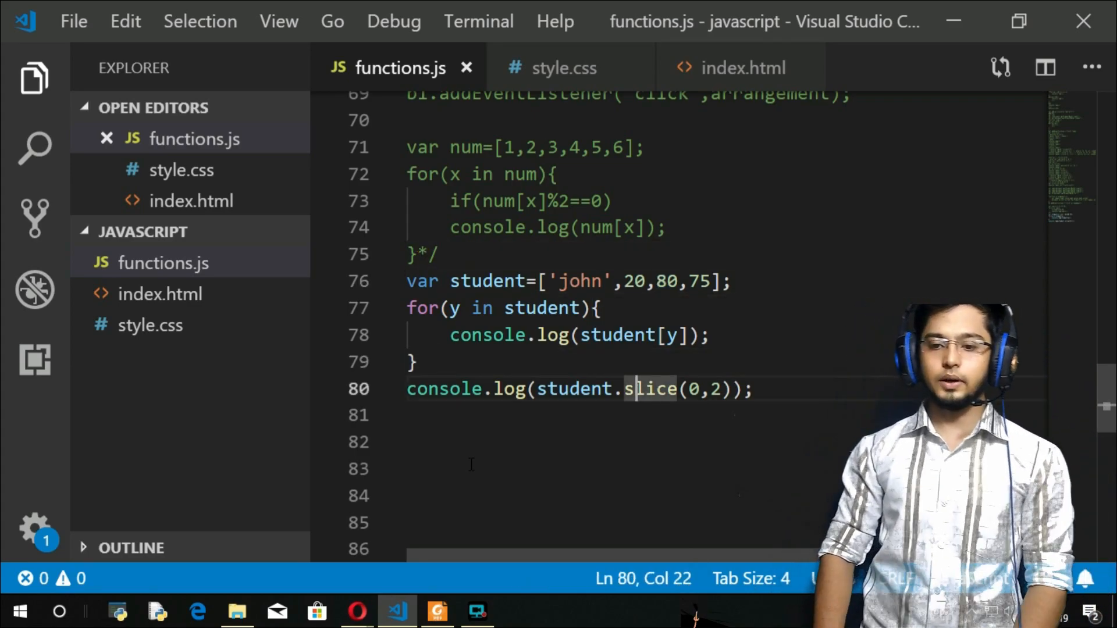
# Replace slice(0,2) on line 80 with reverse() in the final console.log
pyautogui.moveTo(626, 389); pyautogui.dragTo(730, 389)
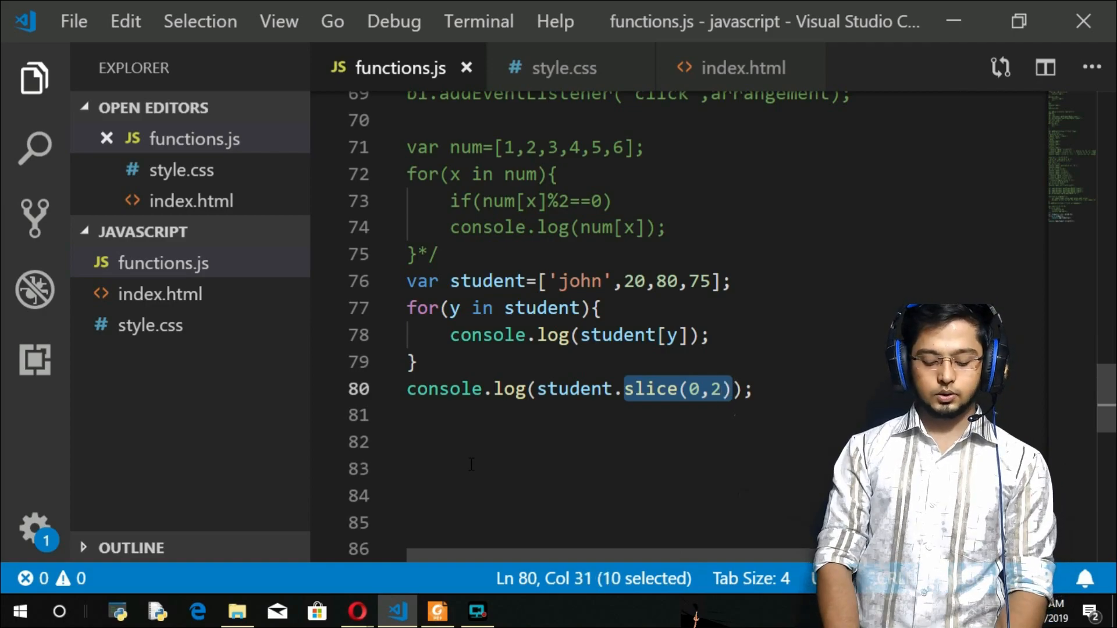
pyautogui.write('revers')
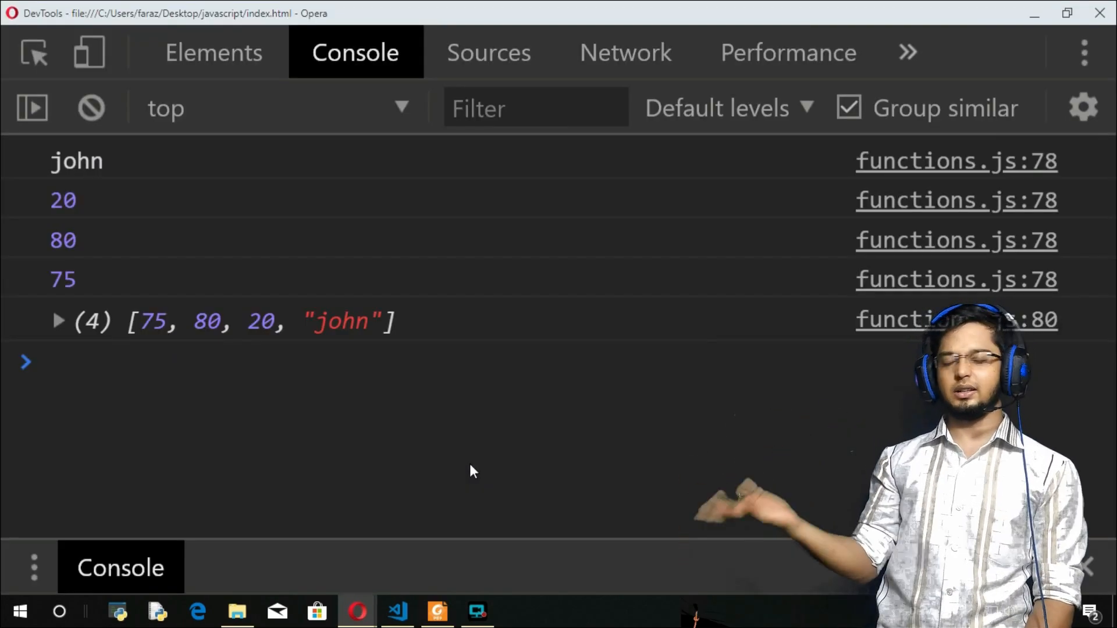
# Switch windows to view the reversed array output and return to the editor
pyautogui.press('alt+tab')
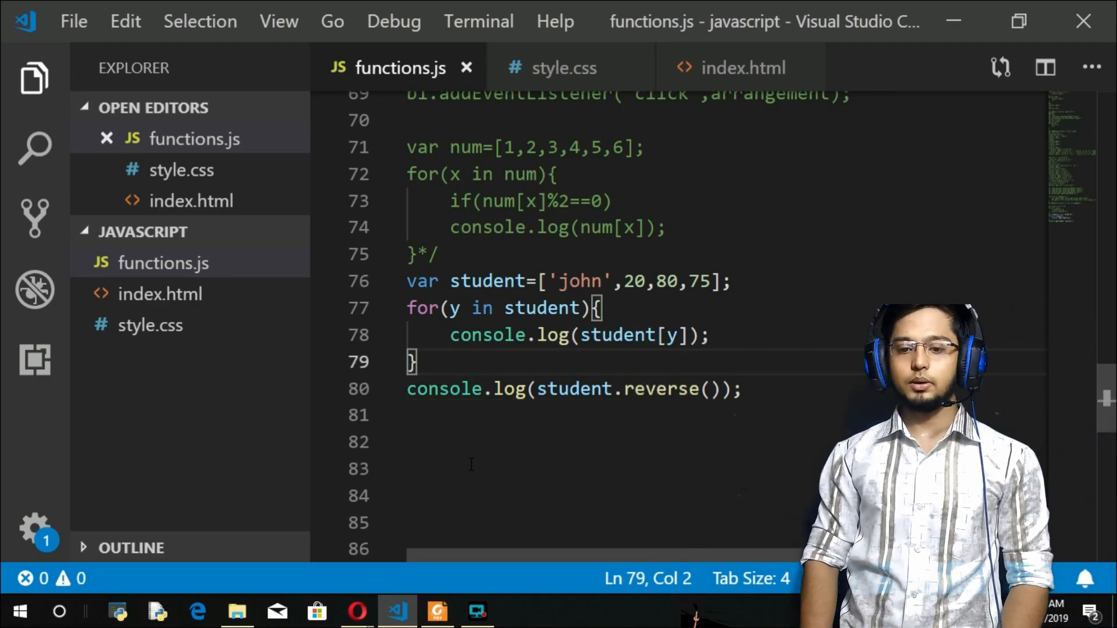
# Replace the numbers in the student array with the names 'andy' and 'adam'
pyautogui.click(602, 308)
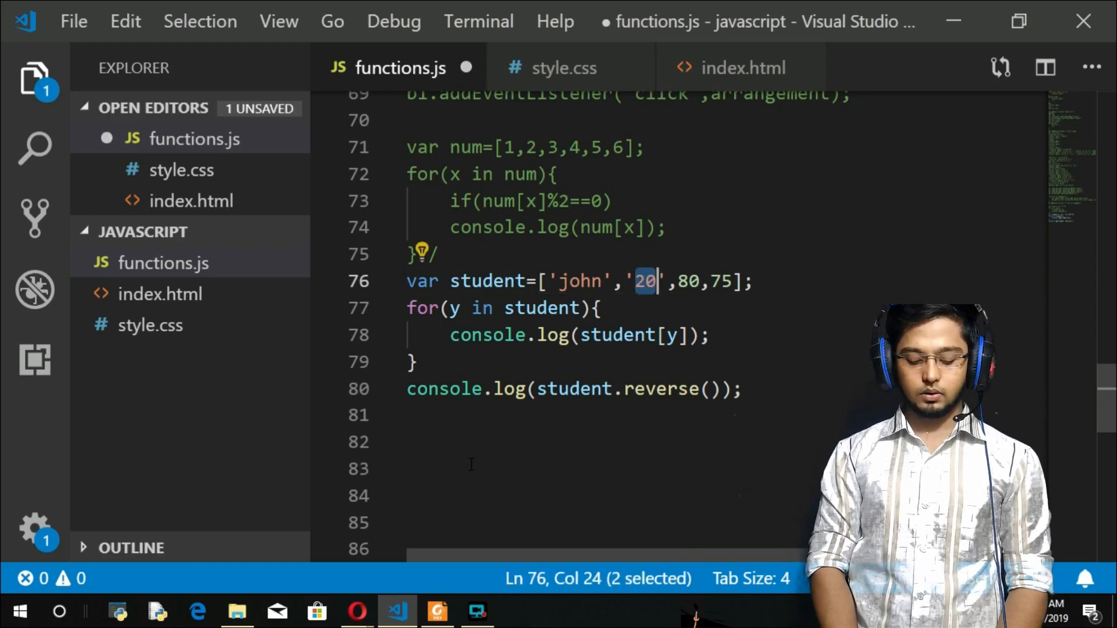
pyautogui.write('andy')
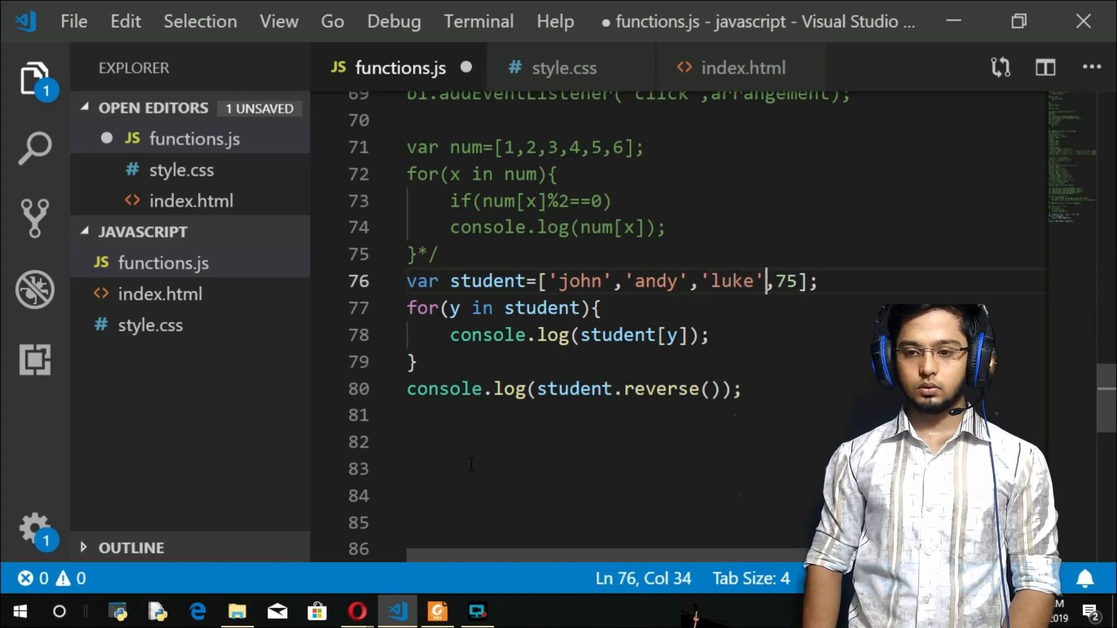
pyautogui.doubleClick(786, 281)
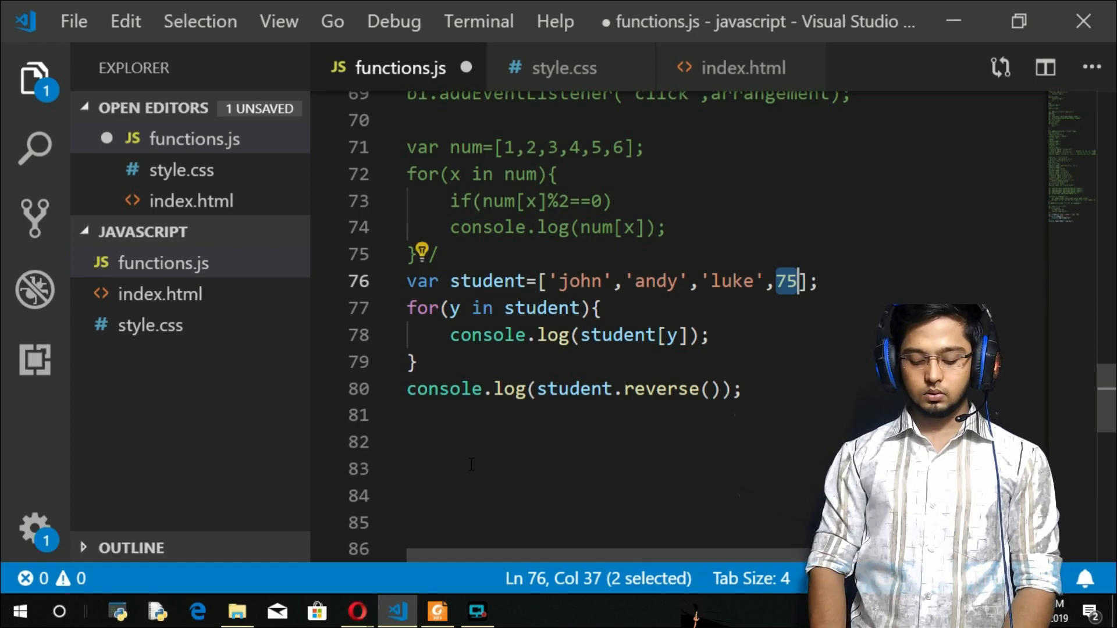
pyautogui.write("'adam")
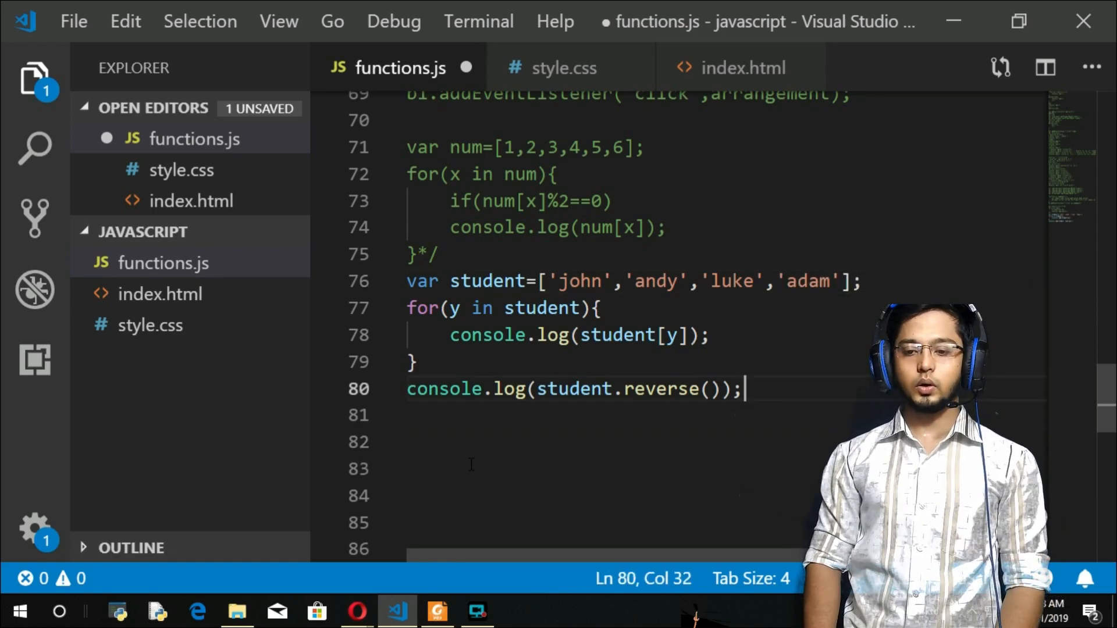
# Change the final log from reverse() to sort()
pyautogui.doubleClick(672, 389)
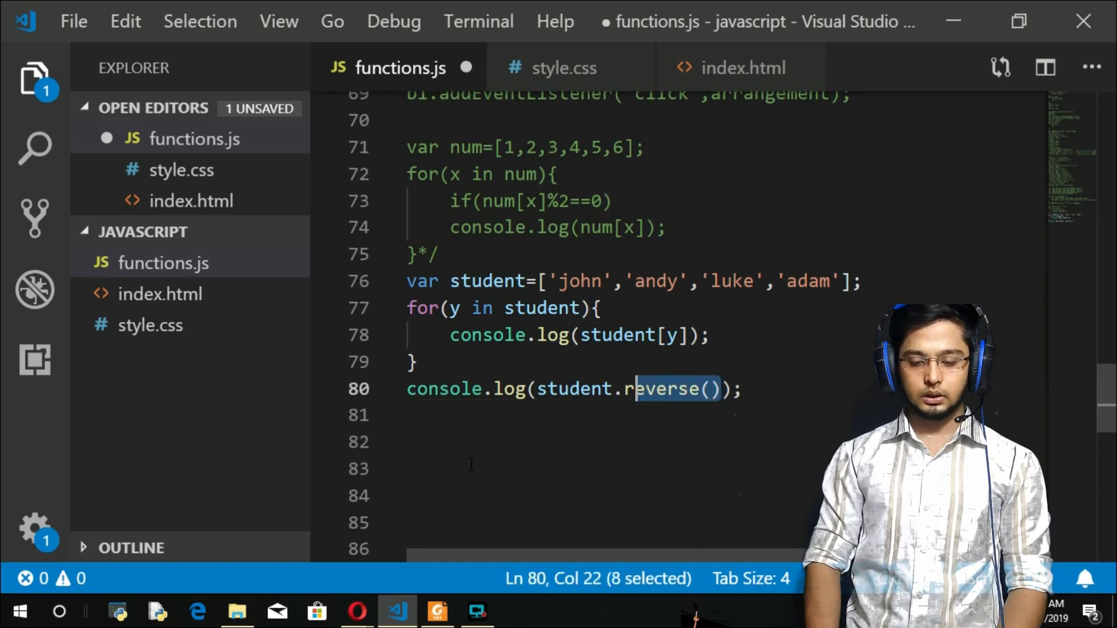
pyautogui.write('sort')
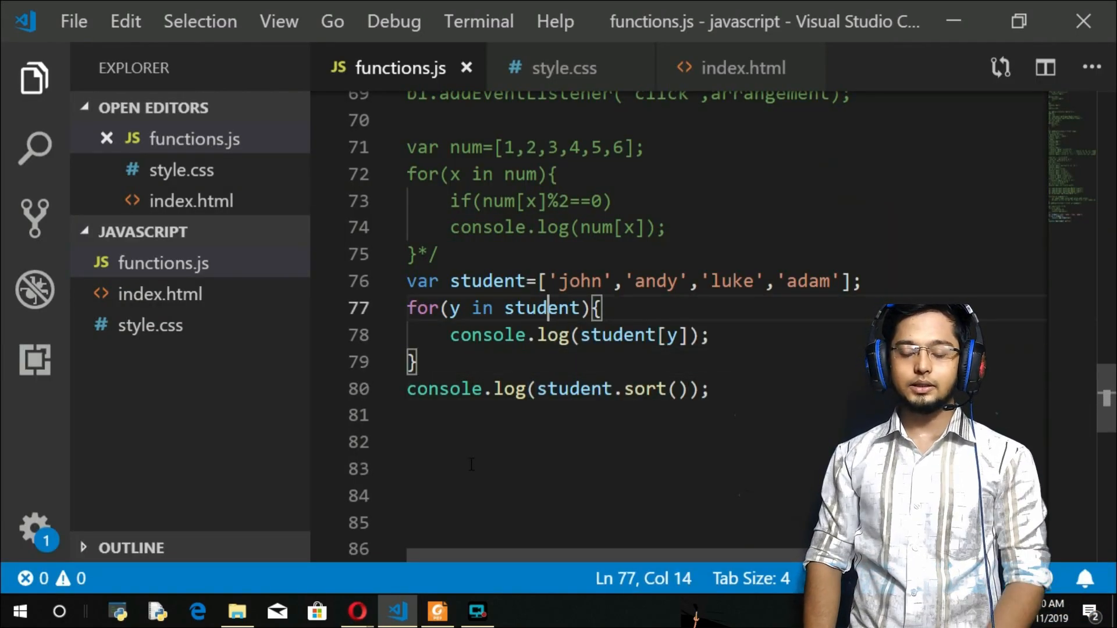
# Fill the student array with 1, 20, 19, 14, 29, save, and check the sorted output
pyautogui.click(842, 280)
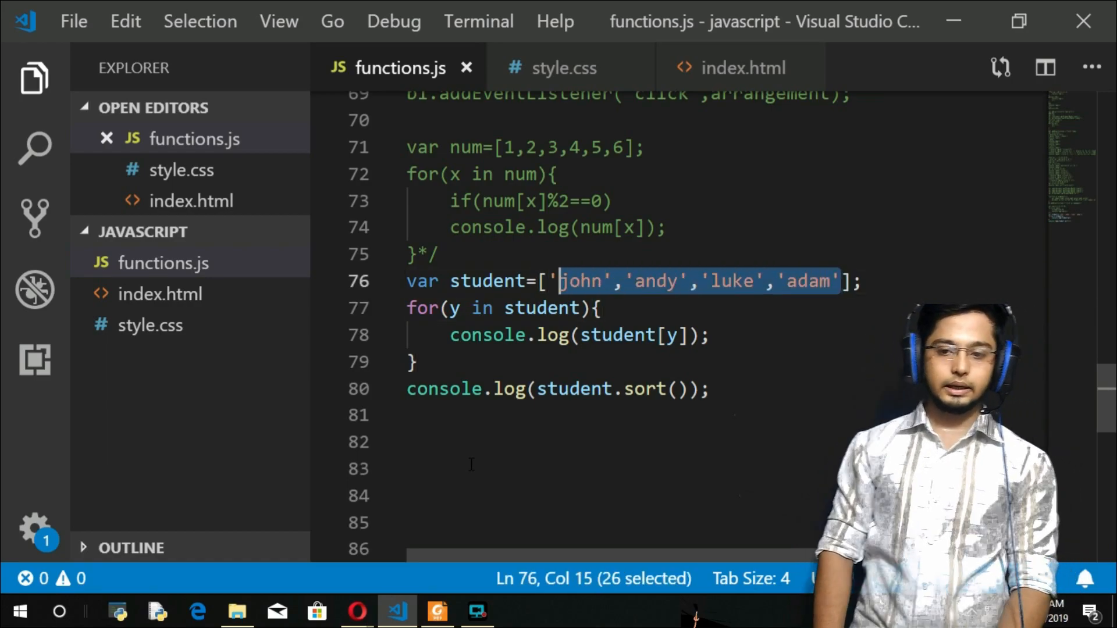
pyautogui.write('1,20];')
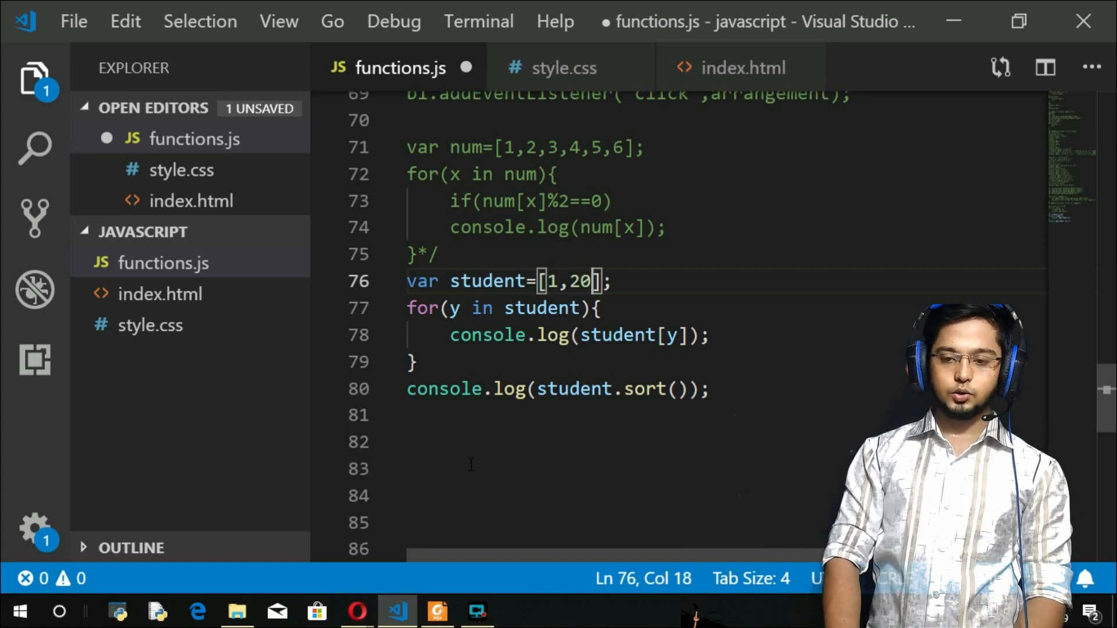
pyautogui.write(',')
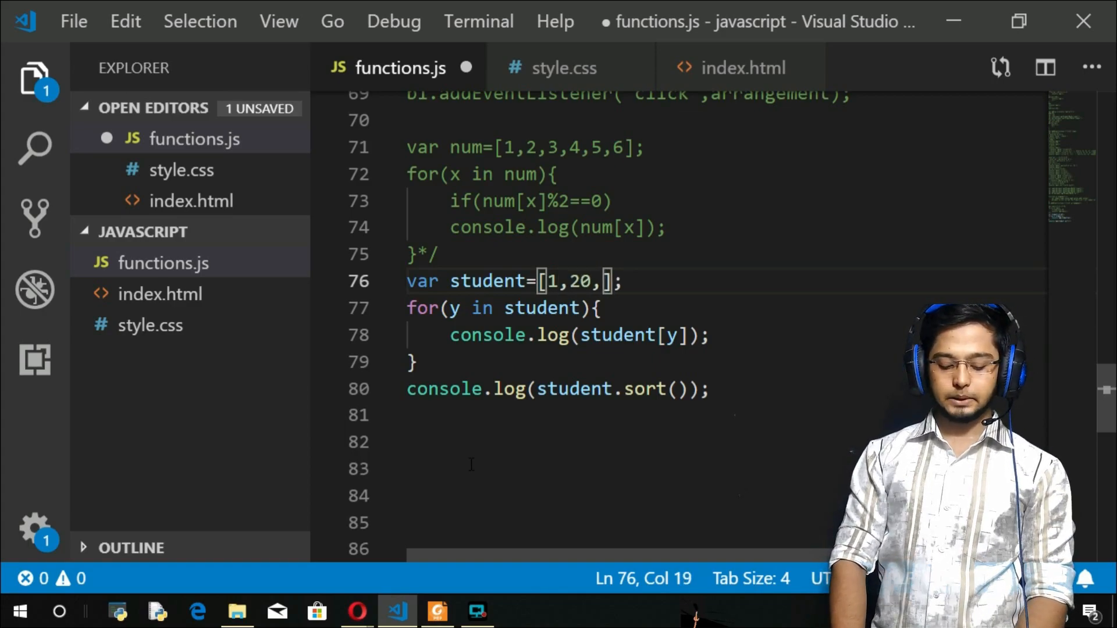
pyautogui.write('19,')
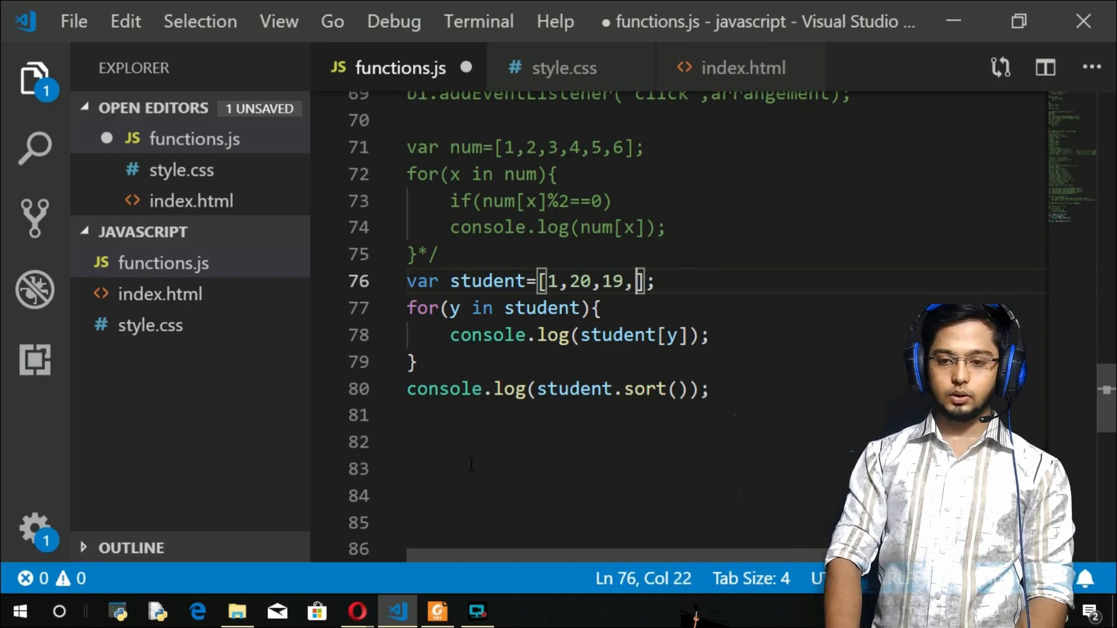
pyautogui.write('14,')
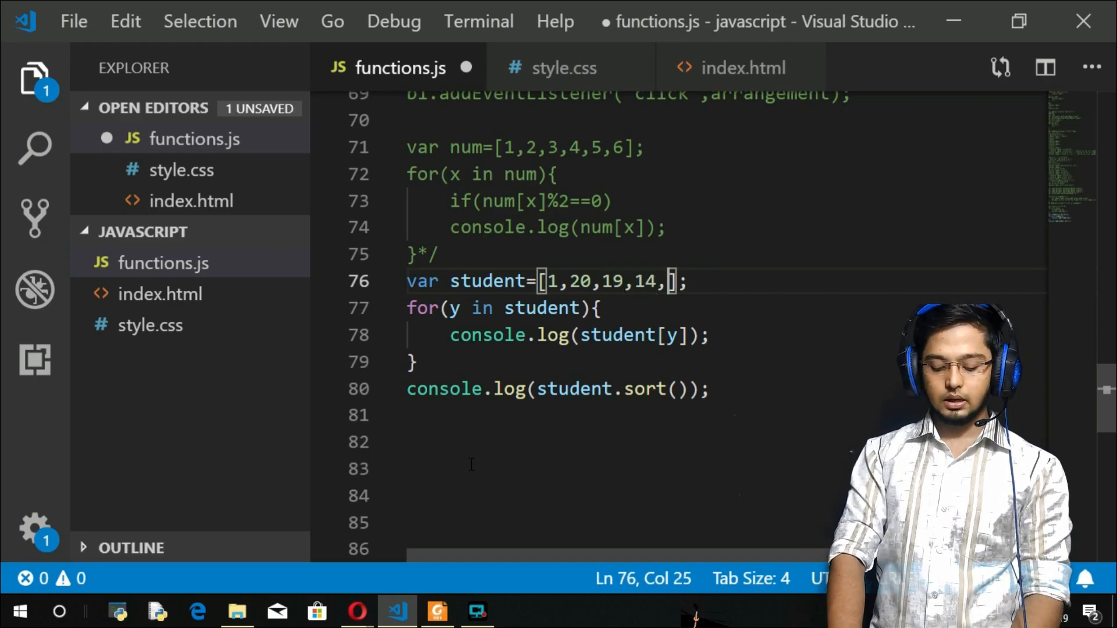
pyautogui.write('29')
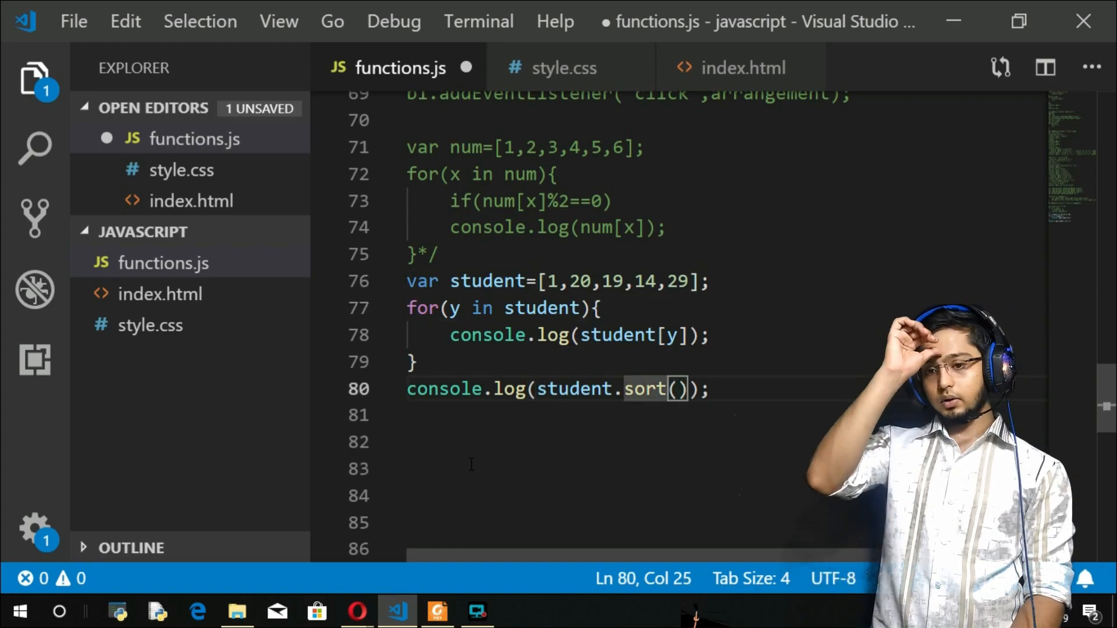
pyautogui.press('Enter')
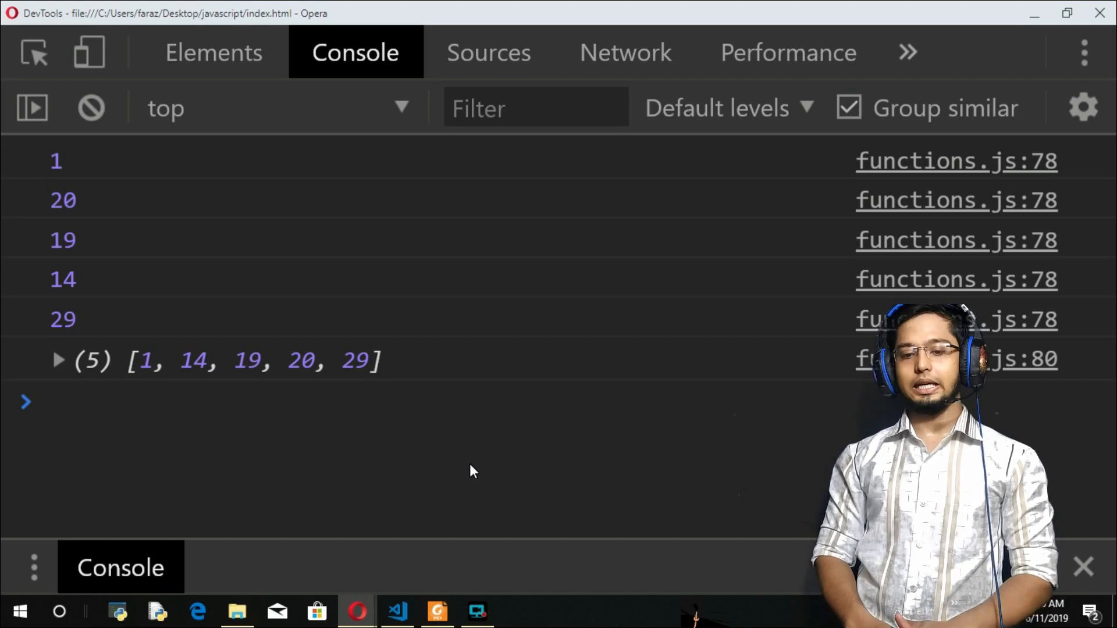
pyautogui.press('alt+tab')
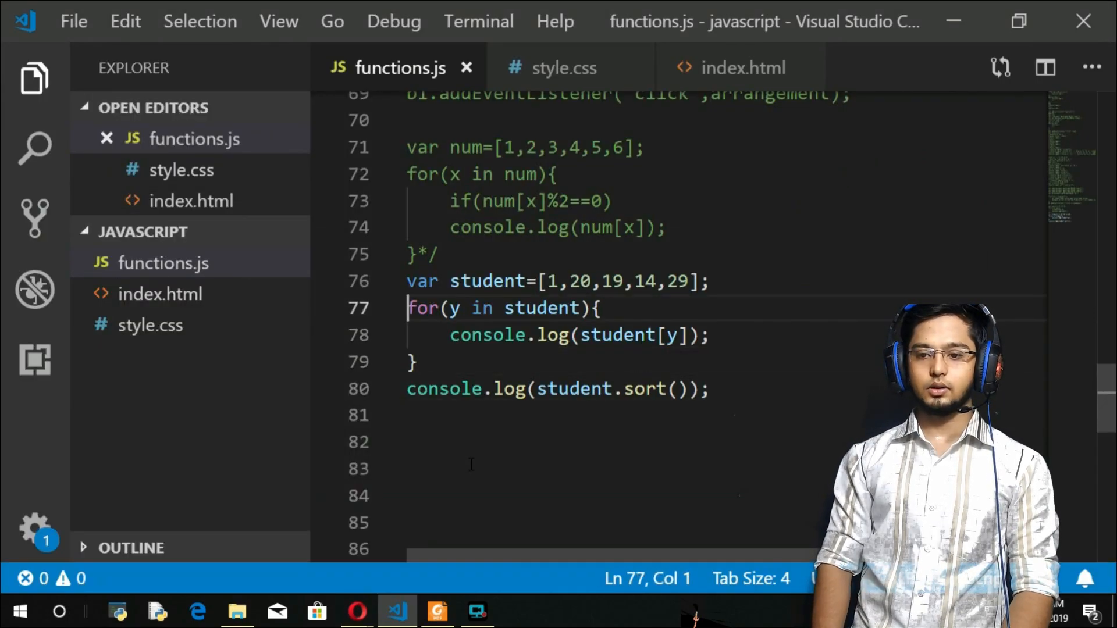
# Append 8 to the student array and place the cursor for the sort call edit
pyautogui.write(',')
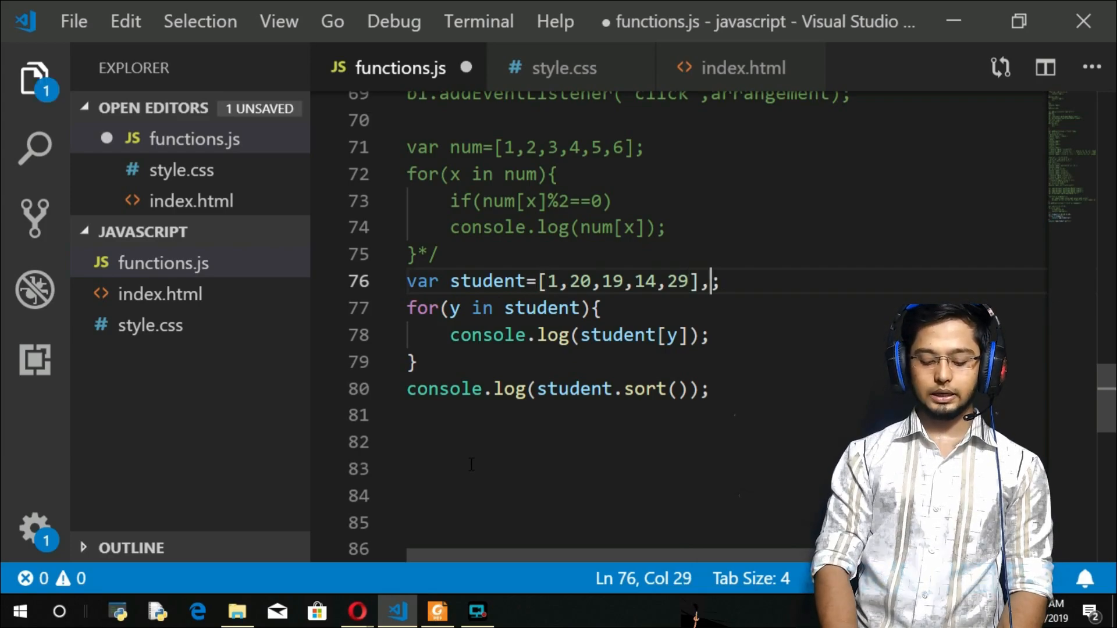
pyautogui.press('Backspace')
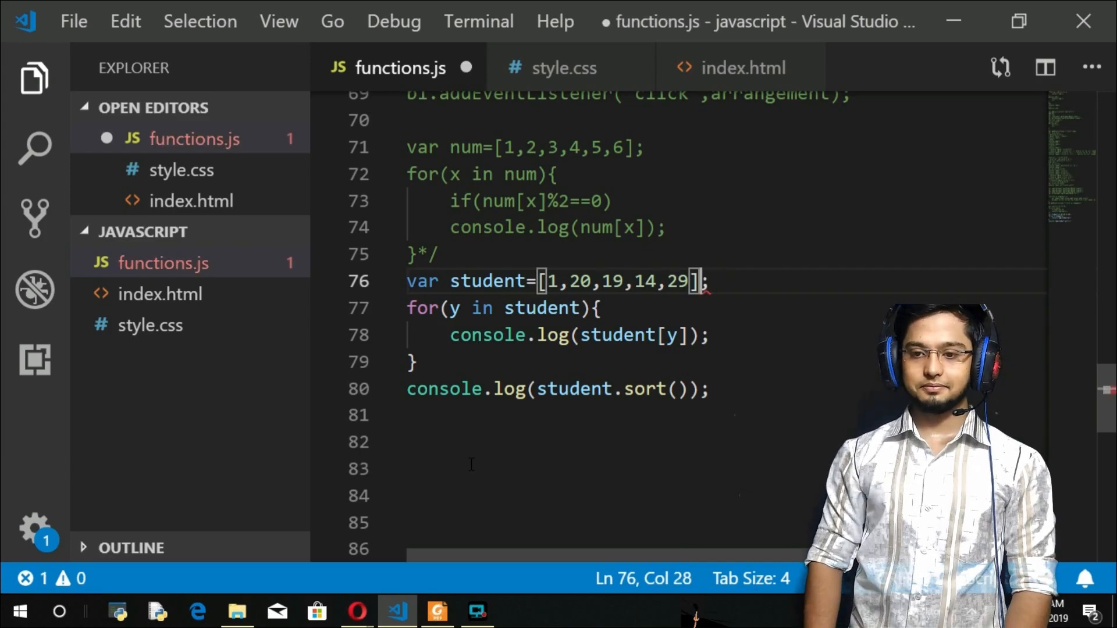
pyautogui.write('8')
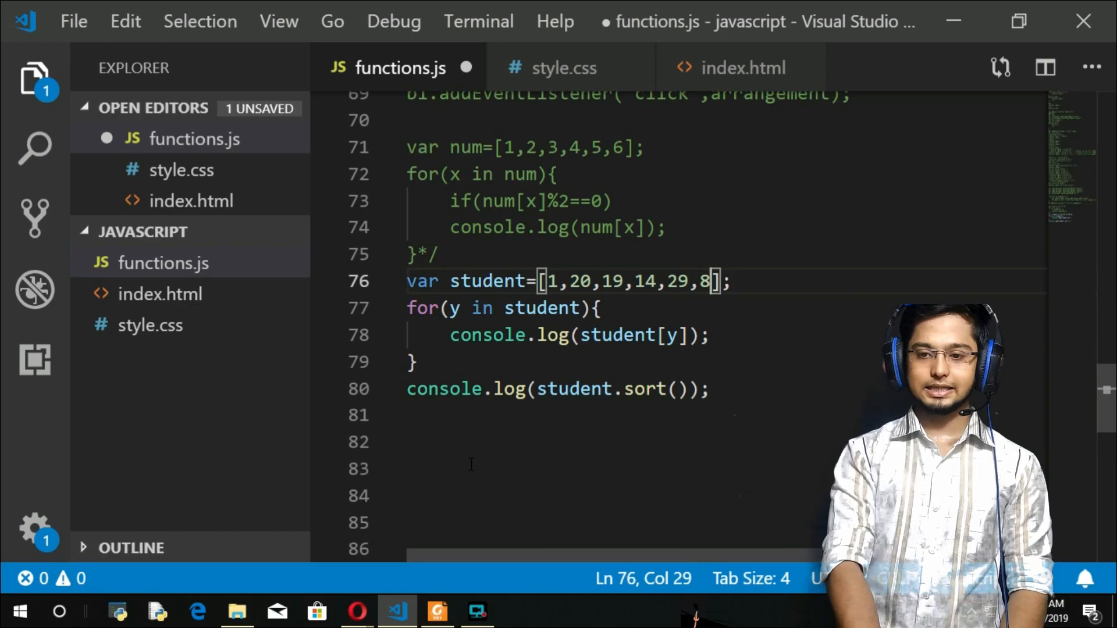
pyautogui.click(356, 627)
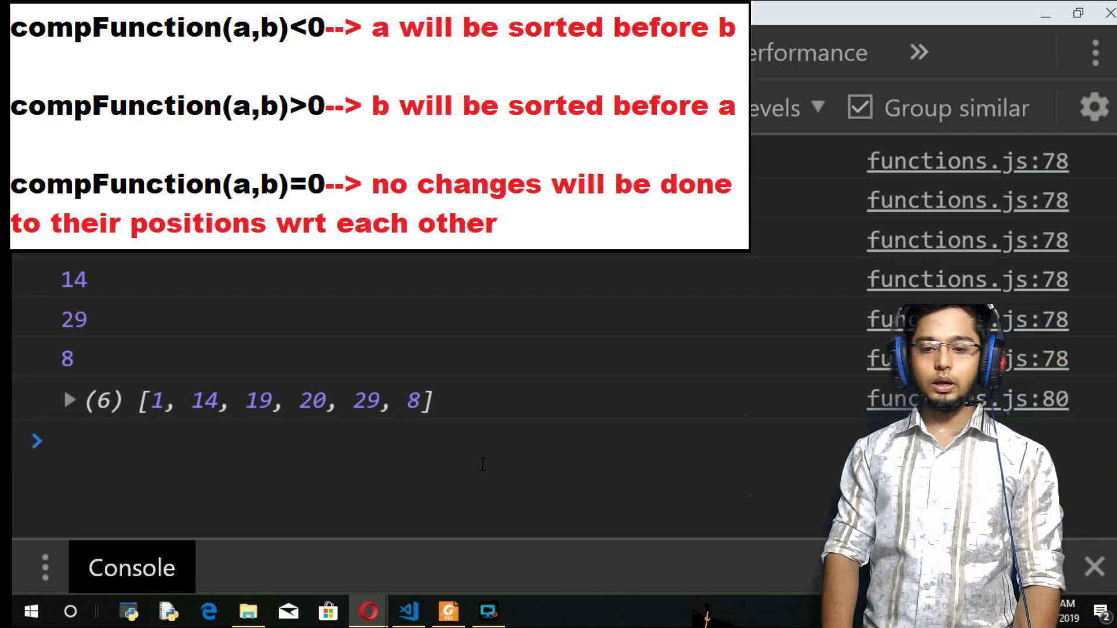
pyautogui.click(408, 610)
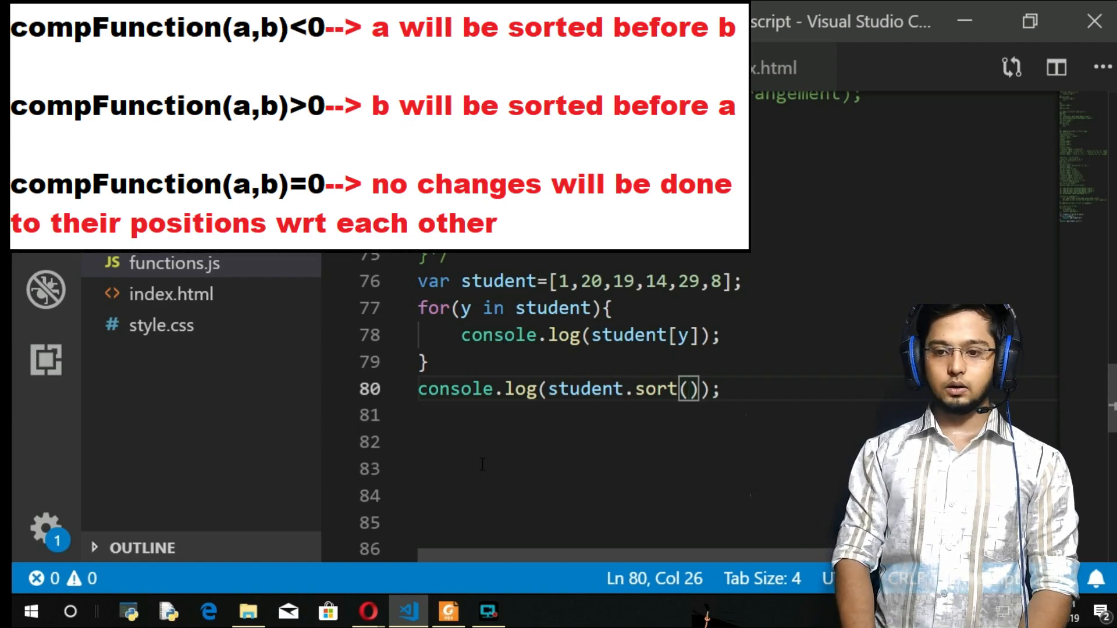
# Give sort() the numeric compare function (a,b)=>a-b
pyautogui.write('(')
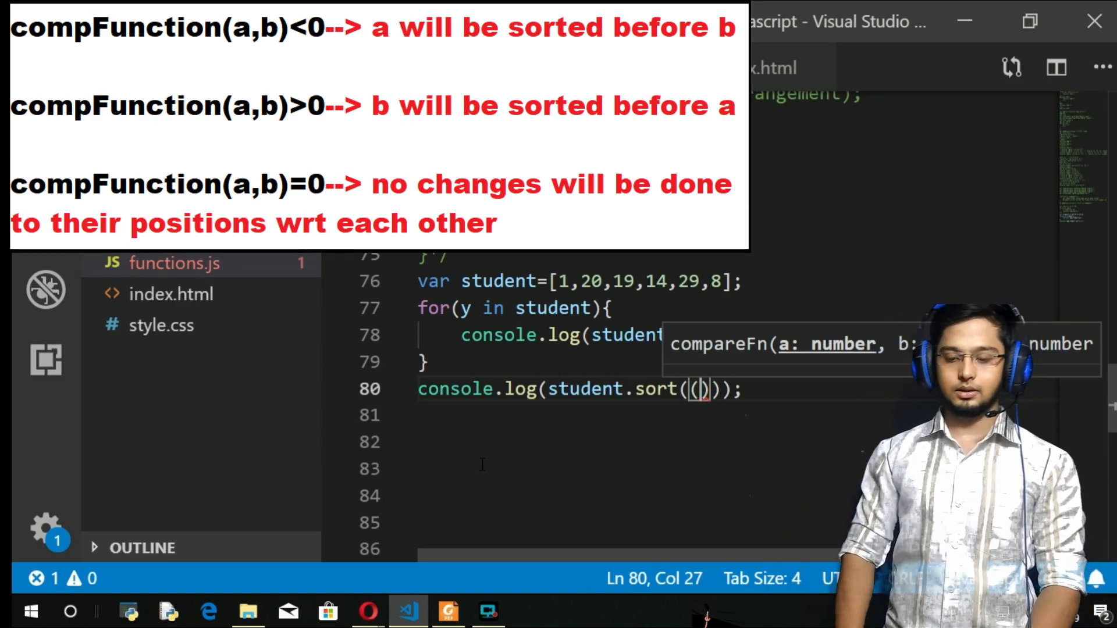
pyautogui.write('a,b')
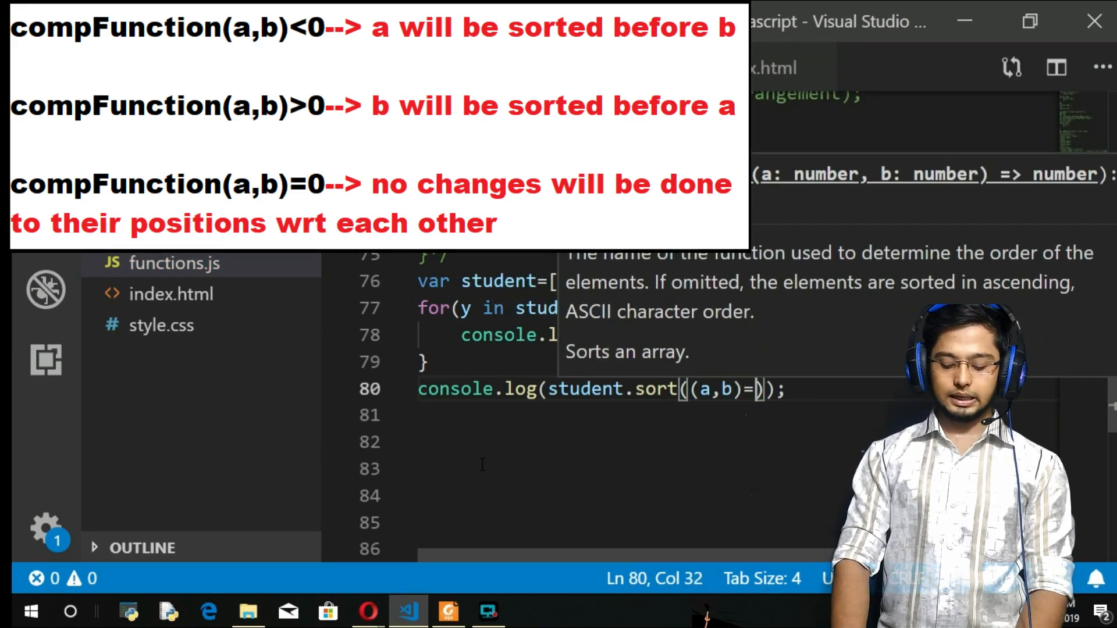
pyautogui.write('>')
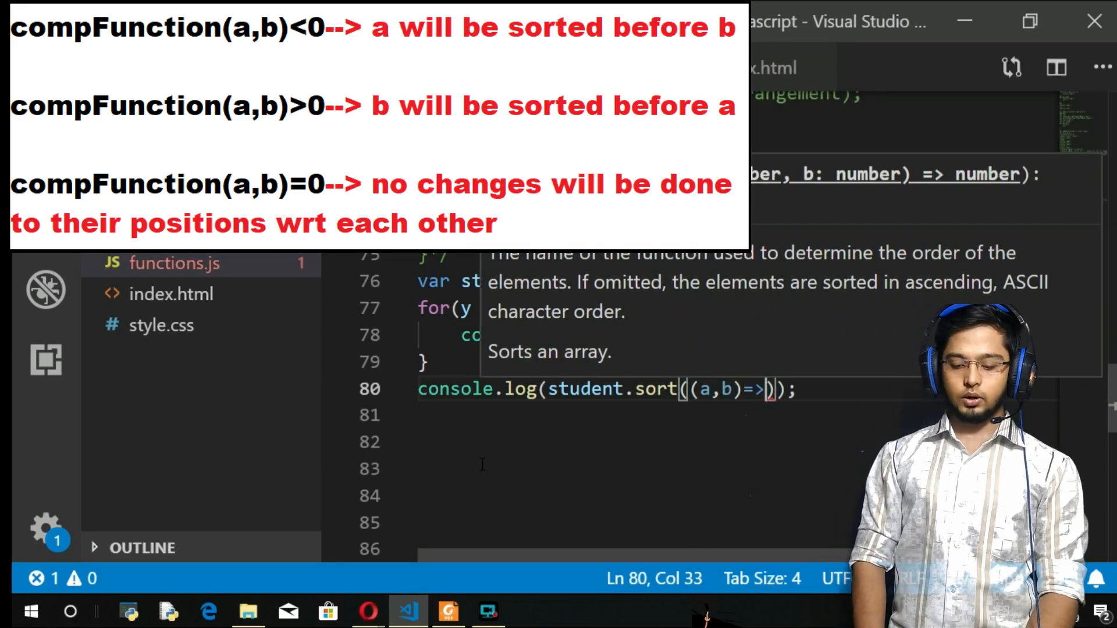
pyautogui.write('a')
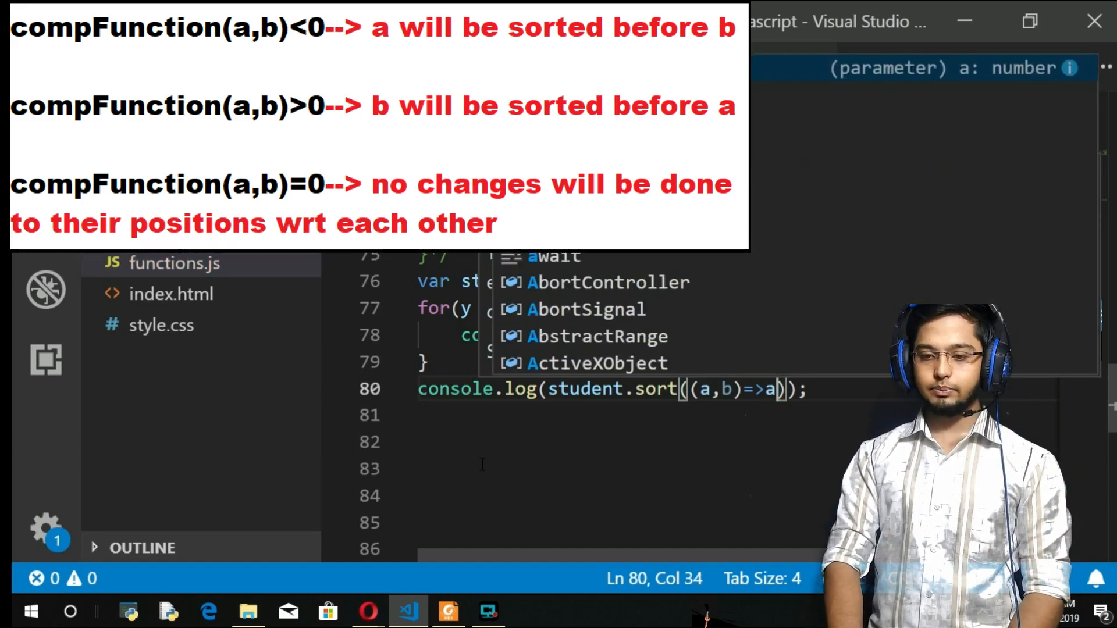
pyautogui.write('-b')
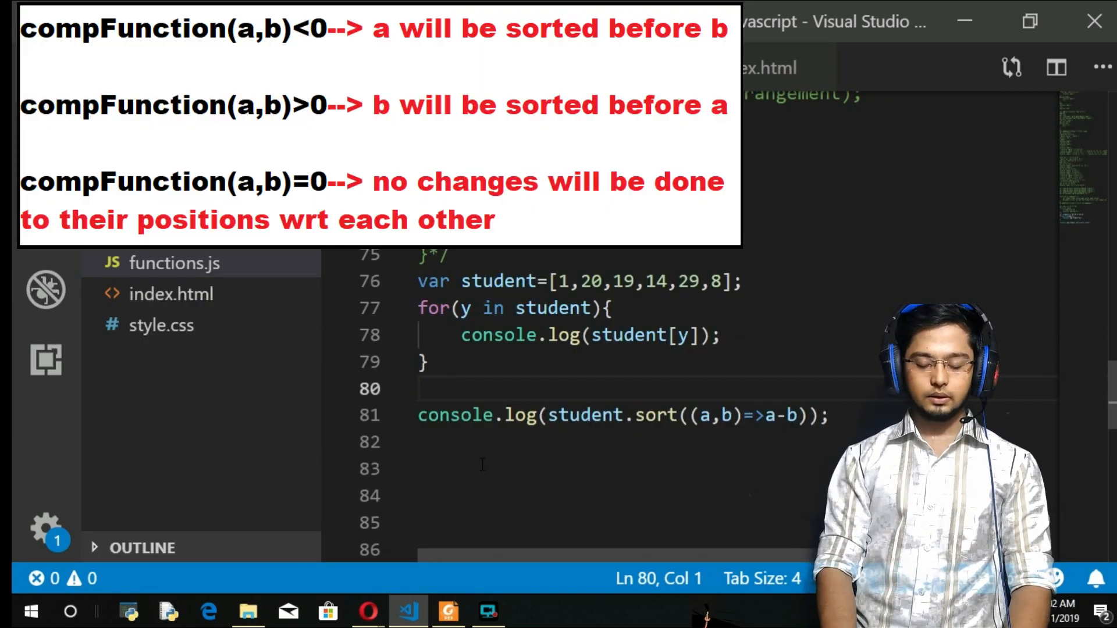
# Note the worked comparisons 1-20=-19<0 and 1-19=-18<0 above the sort line
pyautogui.write('1-20')
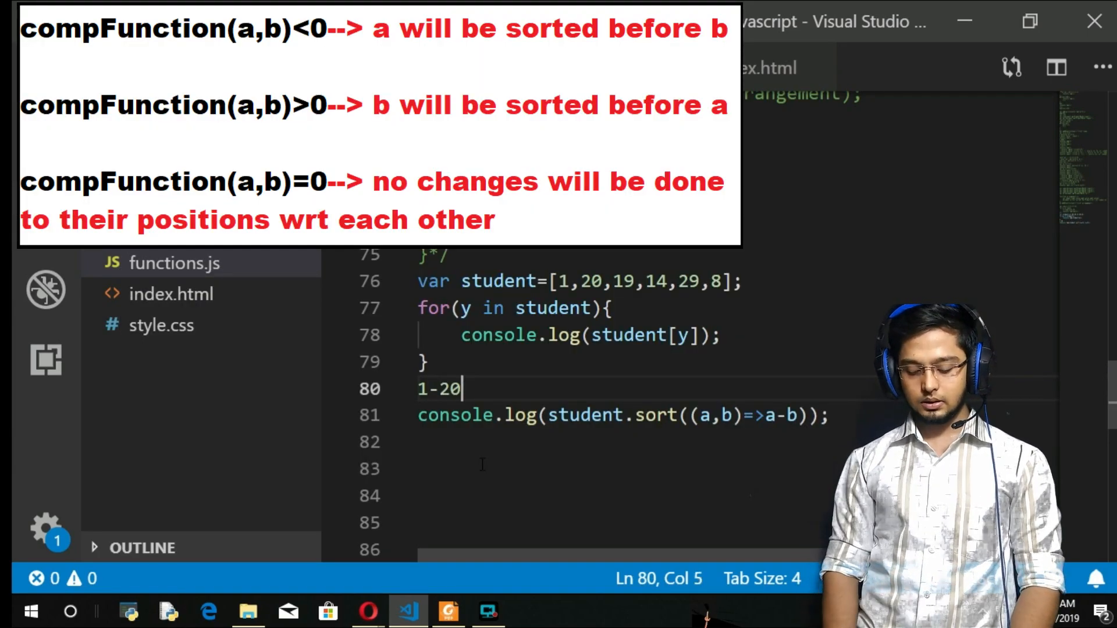
pyautogui.write('..toExponential.apply.')
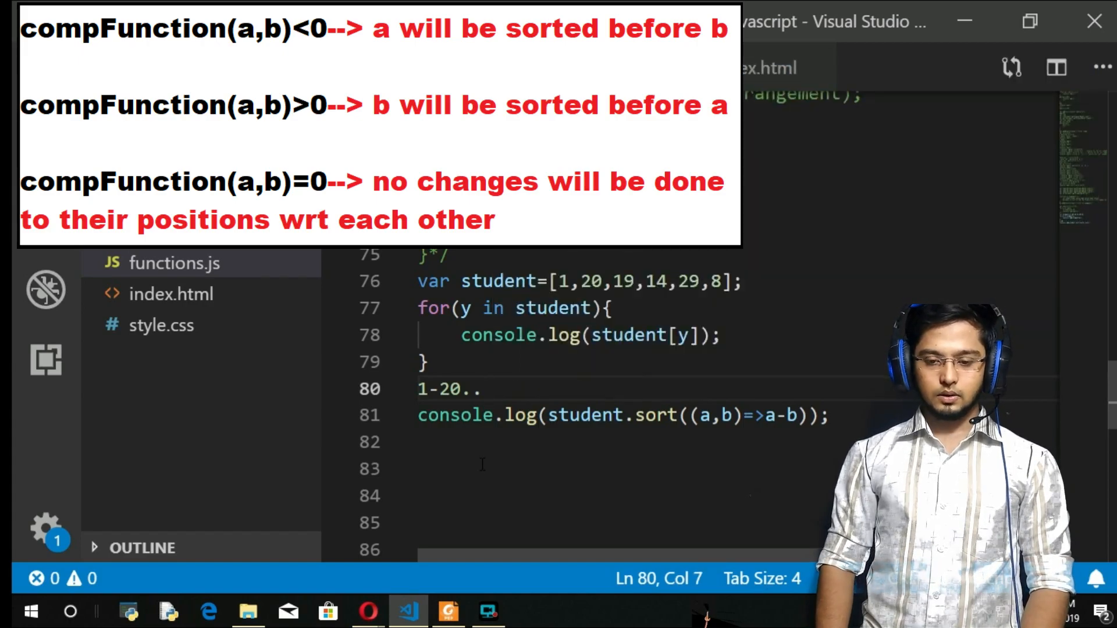
pyautogui.write('..')
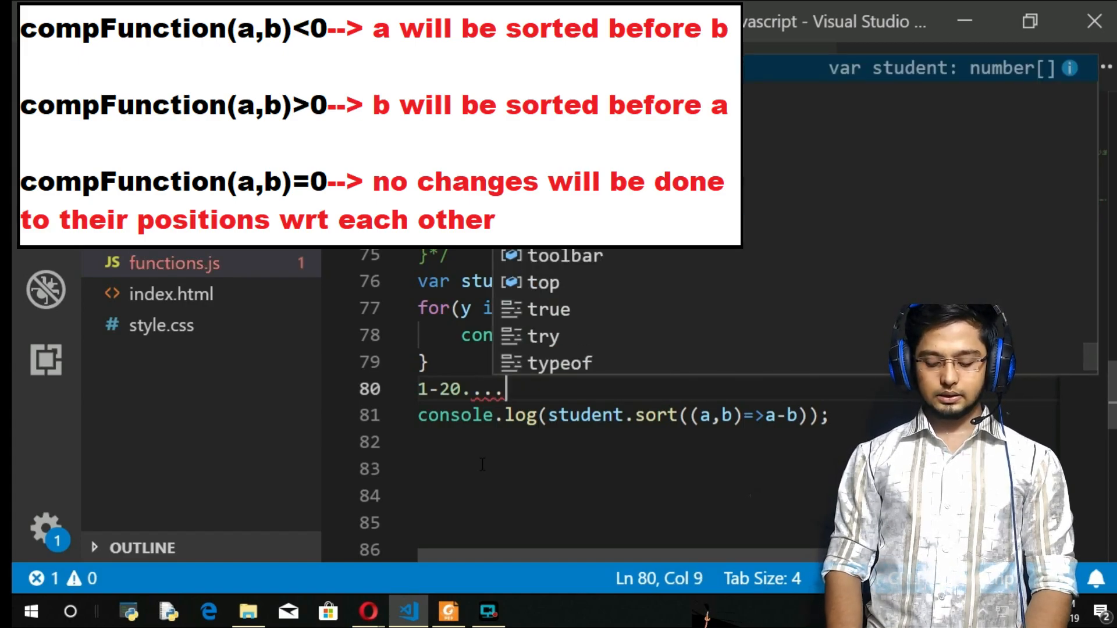
pyautogui.write('==')
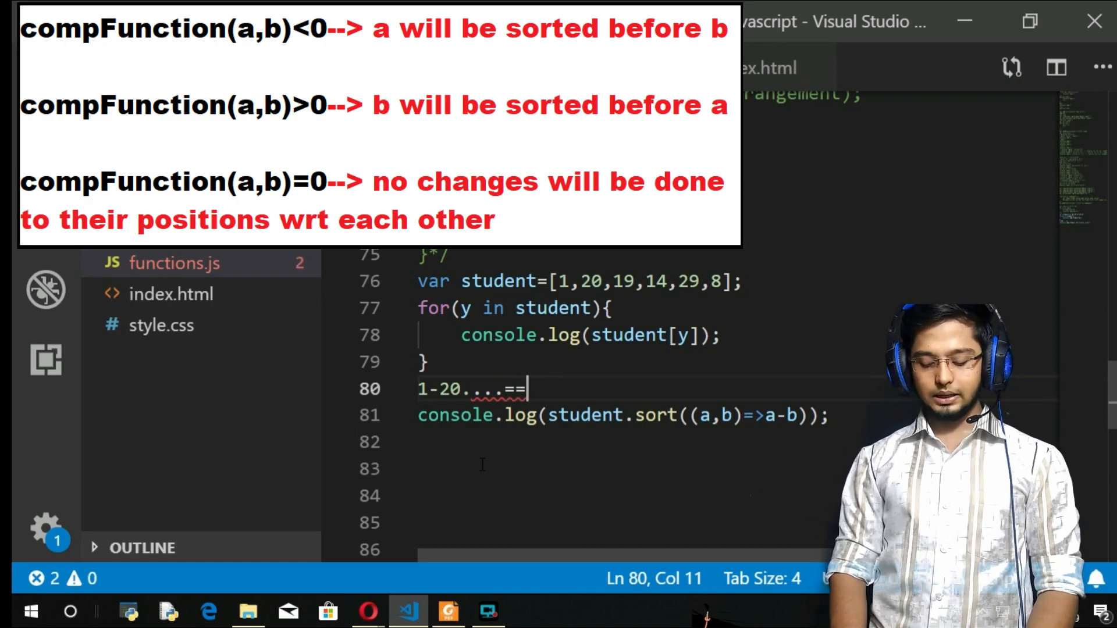
pyautogui.write('-19<0')
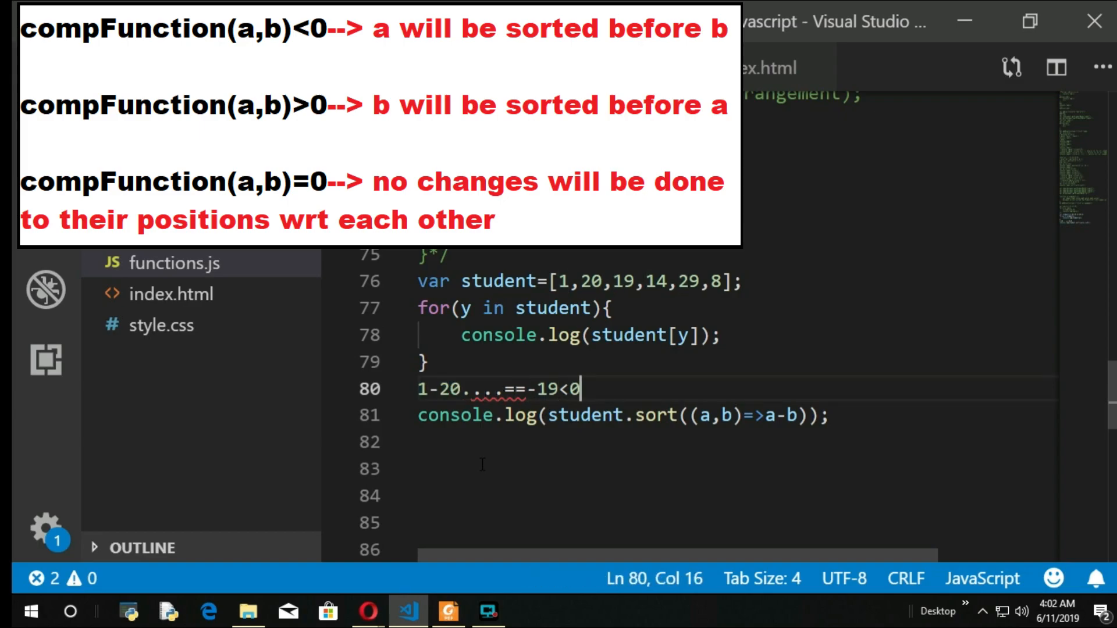
pyautogui.write('1')
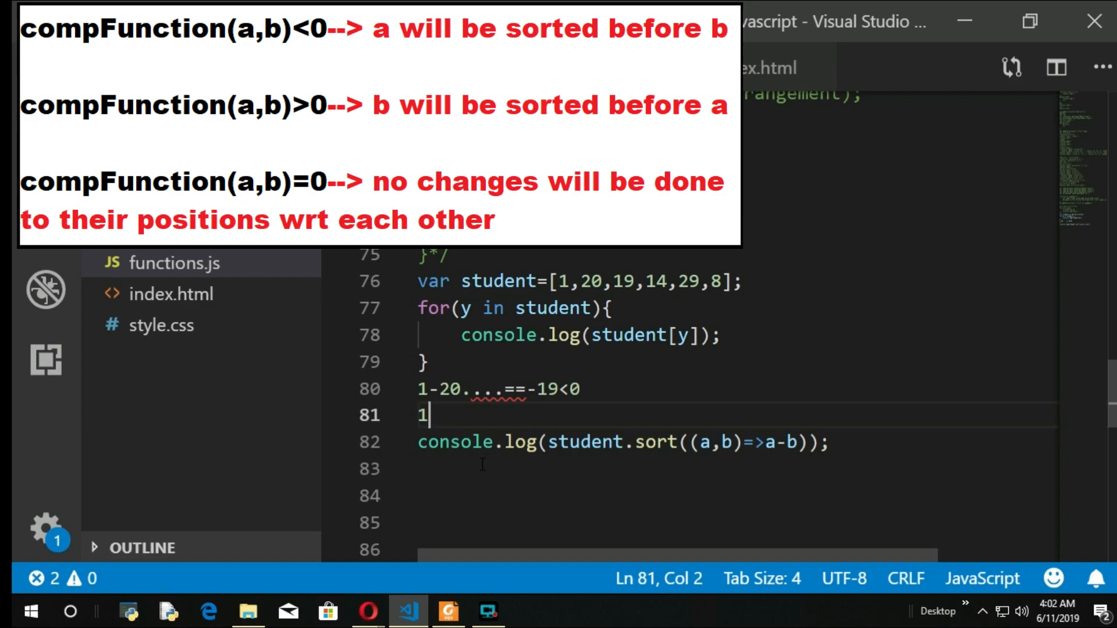
pyautogui.write('=19')
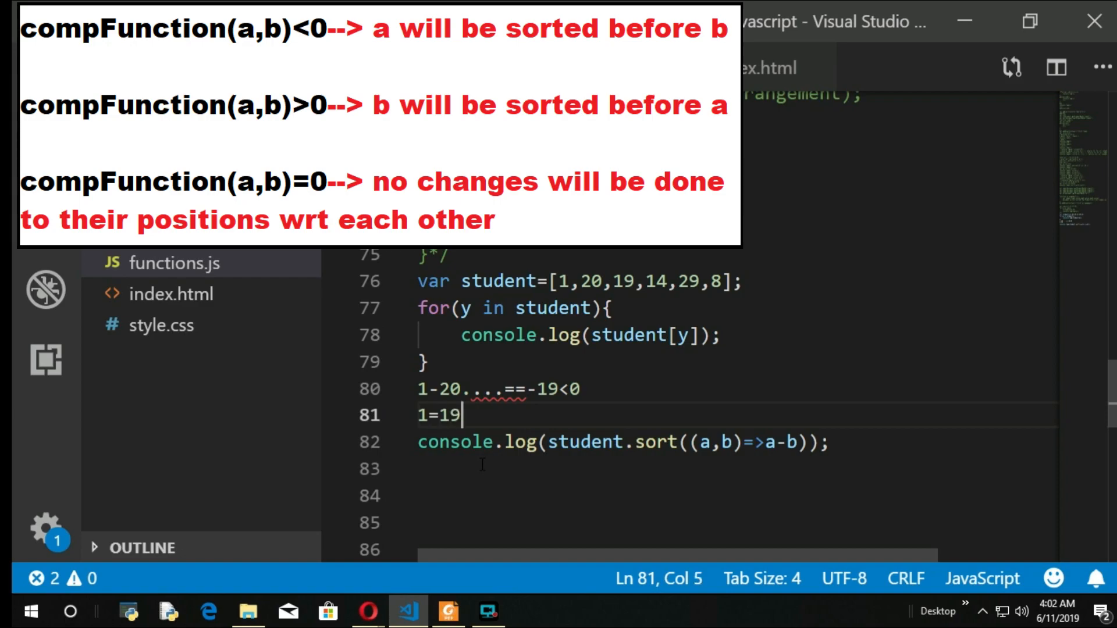
pyautogui.moveTo(462, 415); pyautogui.dragTo(427, 416)
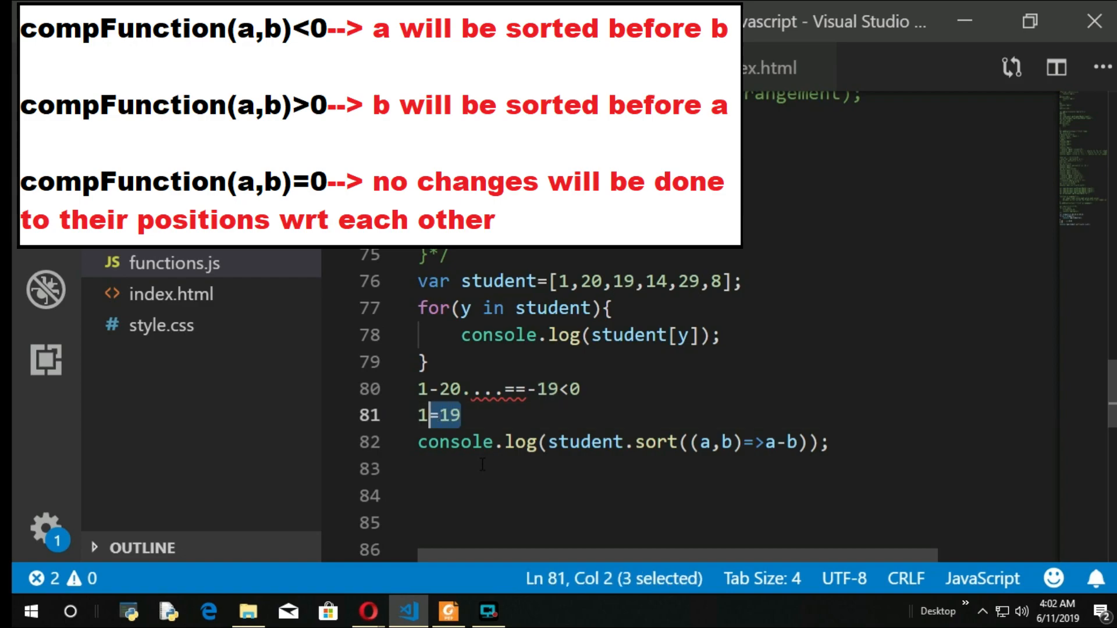
pyautogui.write('-19=1')
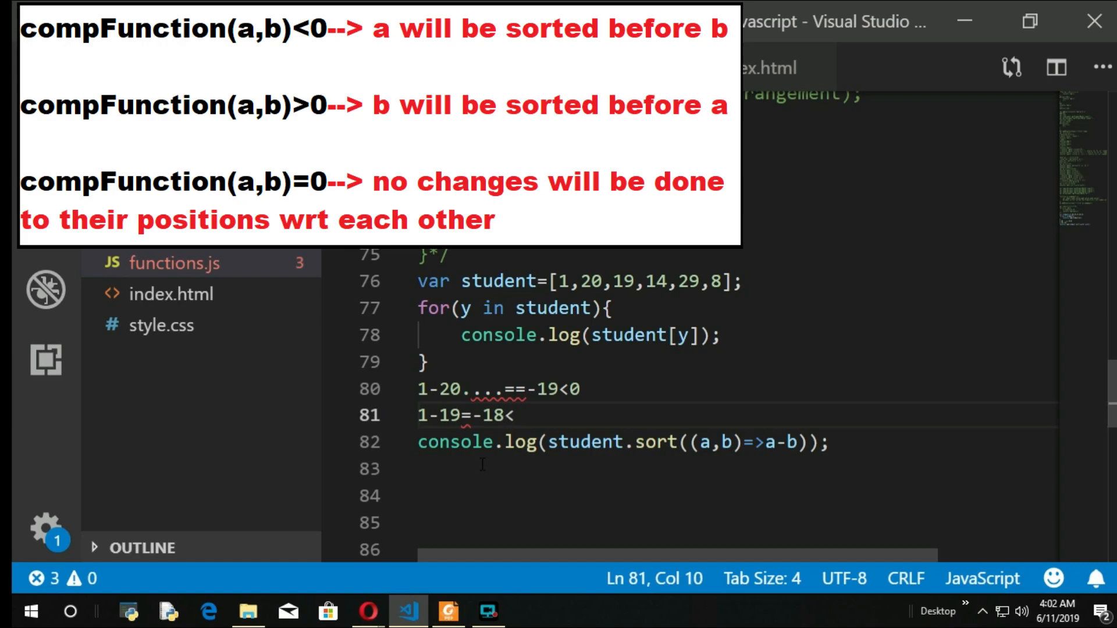
pyautogui.write('0')
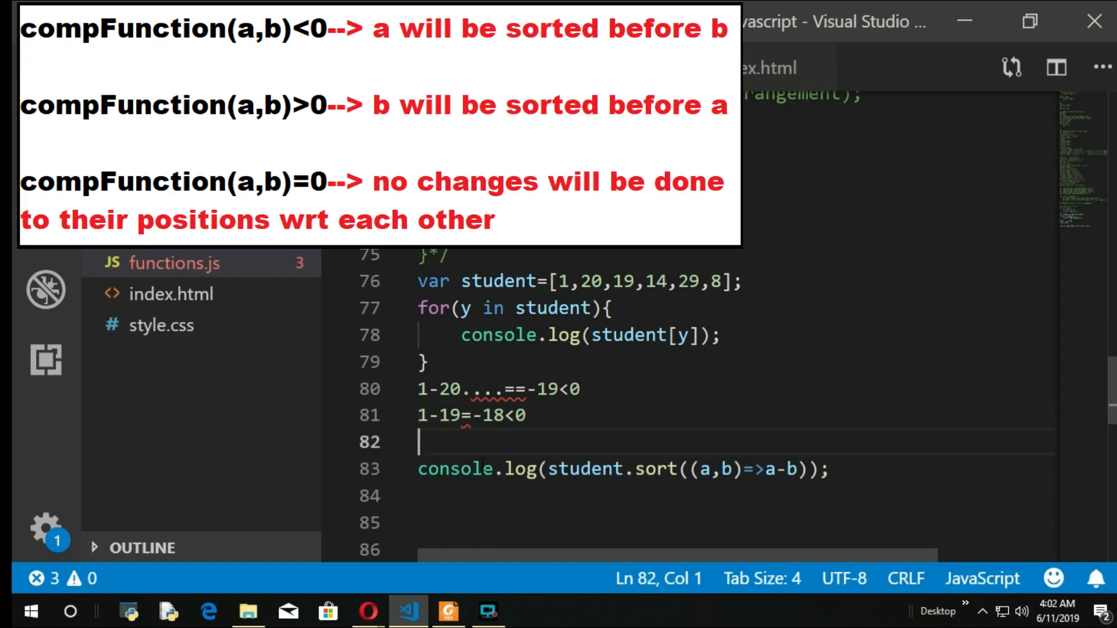
# Add the comparison 20-19=1>0 and switch to Opera to see [1, 8, 14, 19, 20, 29]
pyautogui.write('2')
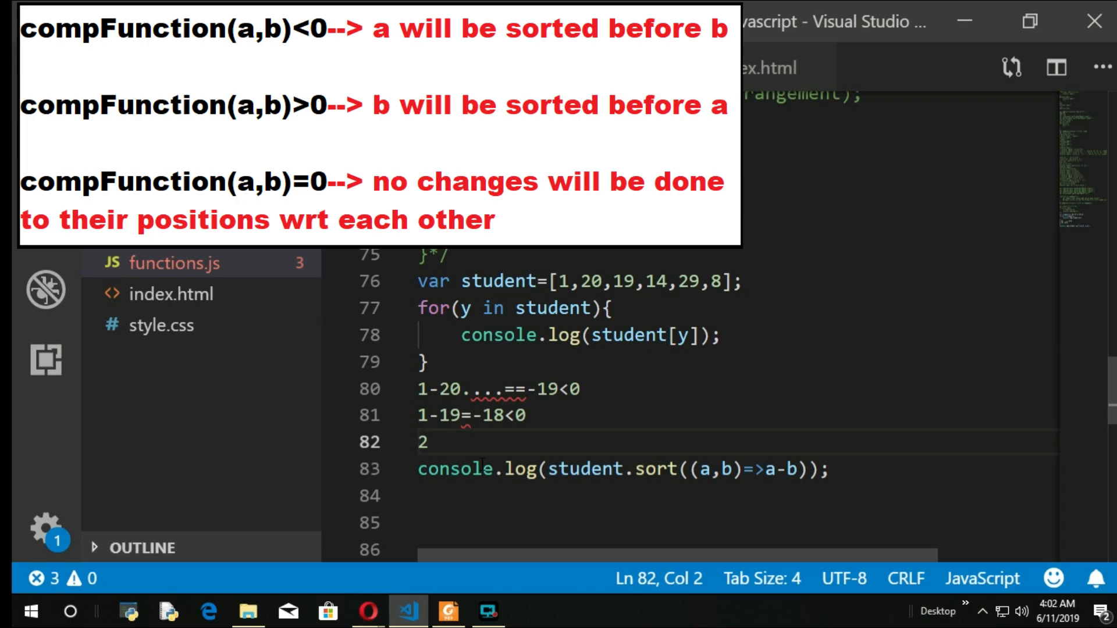
pyautogui.write('0')
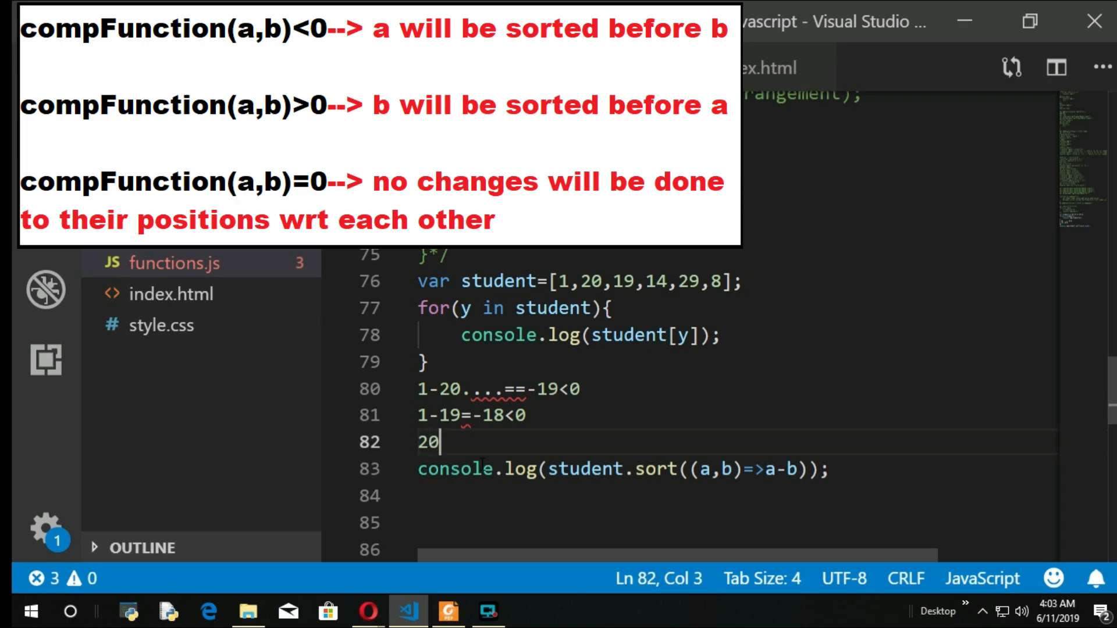
pyautogui.write('-10')
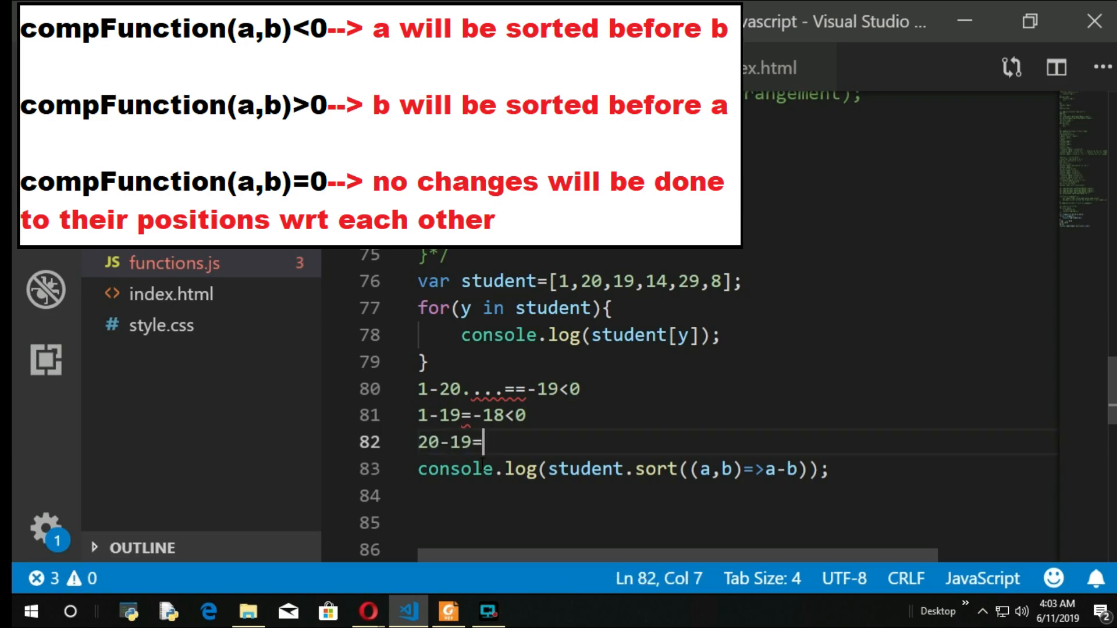
pyautogui.write('1>0')
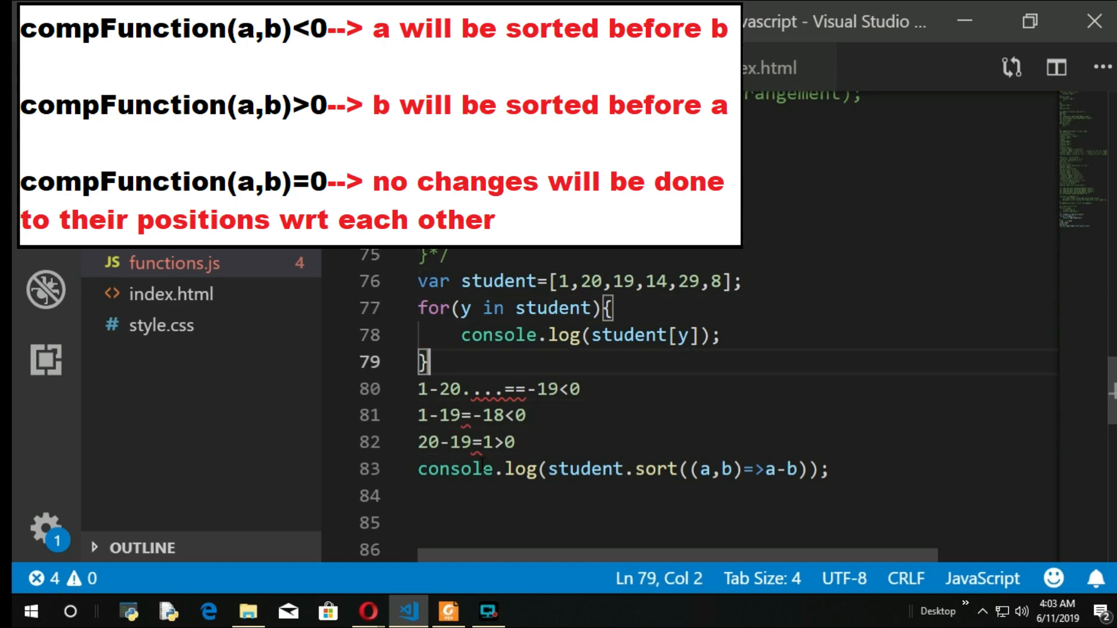
pyautogui.moveTo(419, 389); pyautogui.dragTo(518, 443)
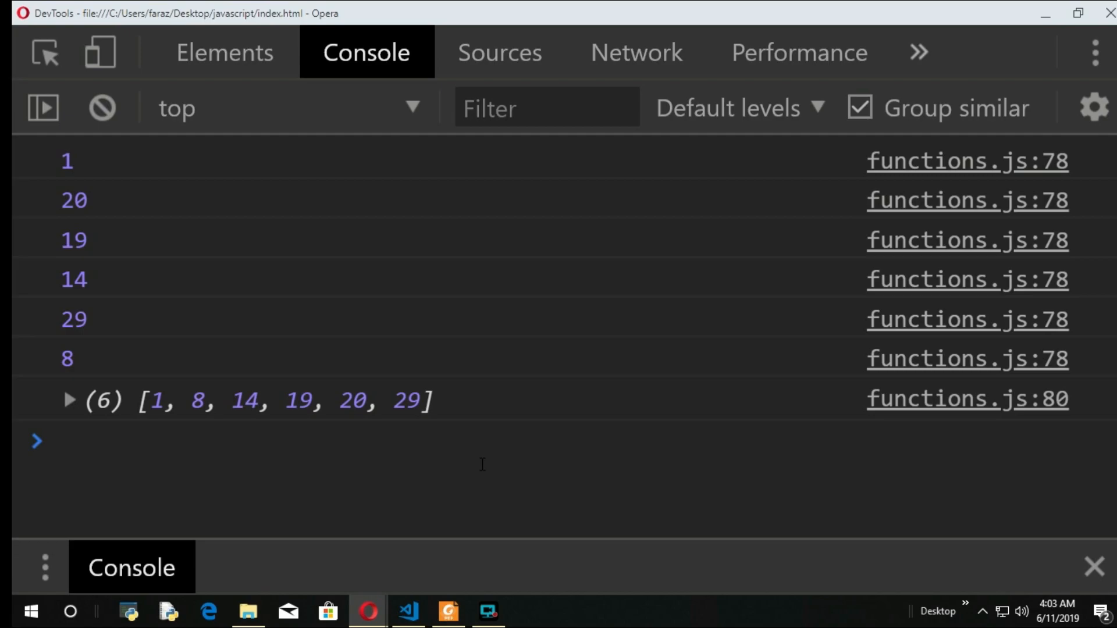
pyautogui.press('alt+tab')
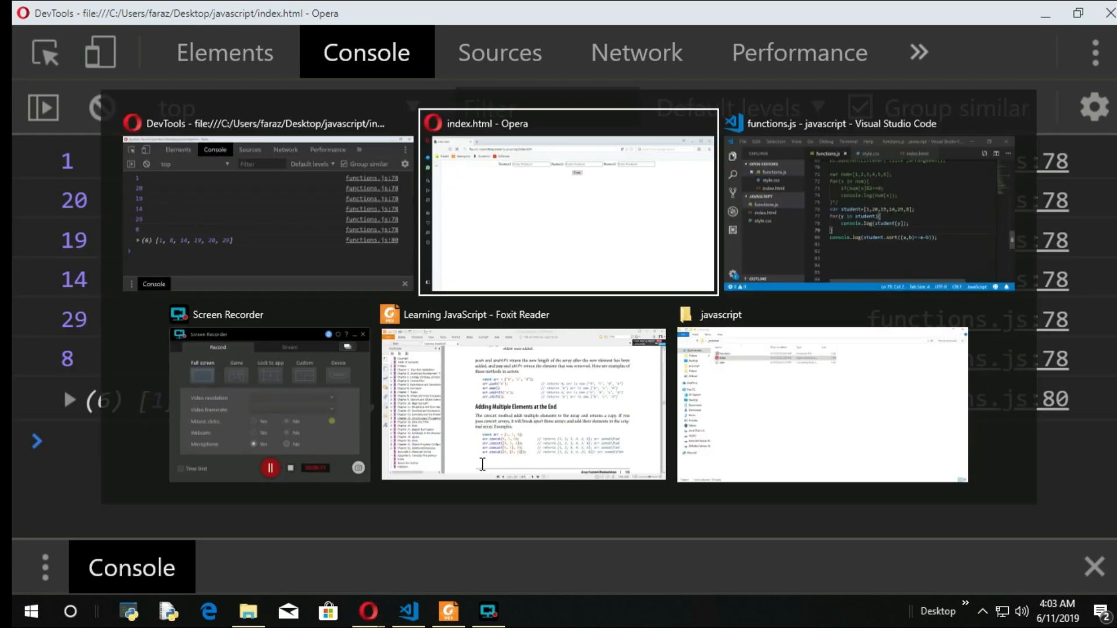